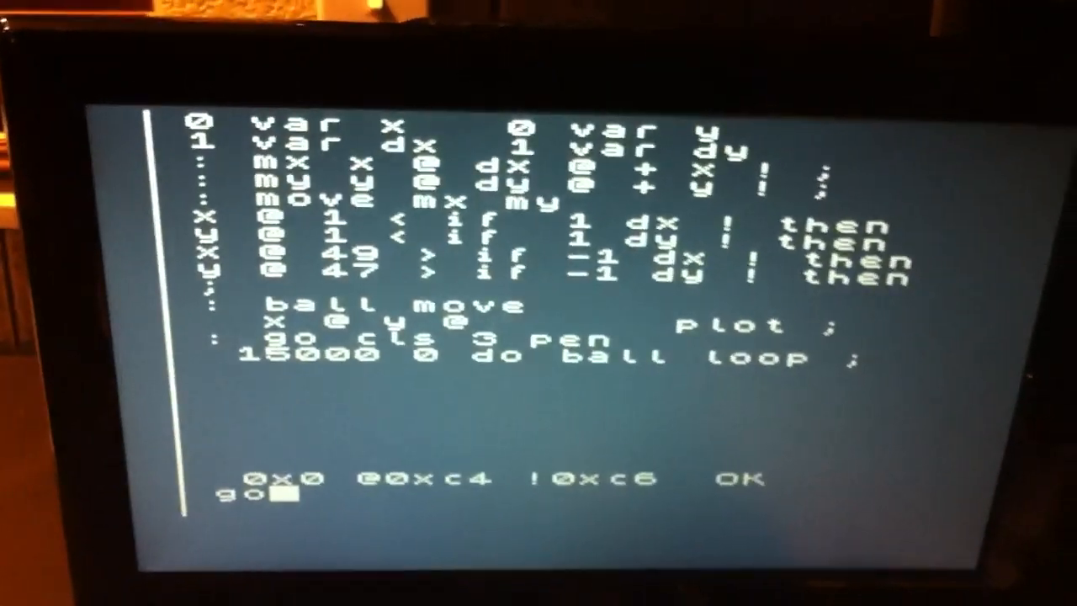
Execute the typed 'go' word to start the ball loop tracing its zigzag dot trail.
key("Return")
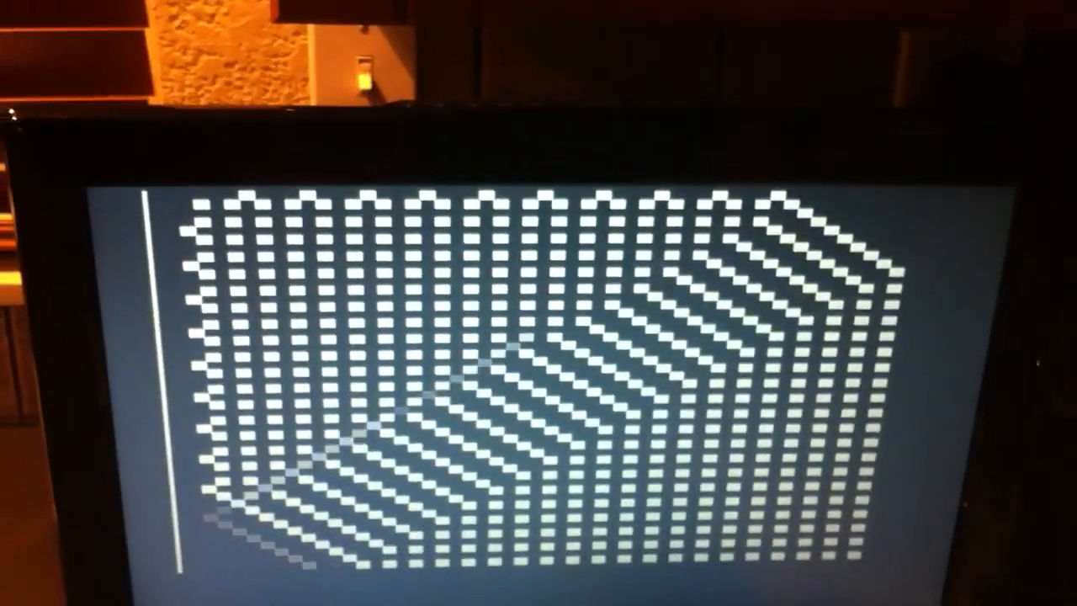